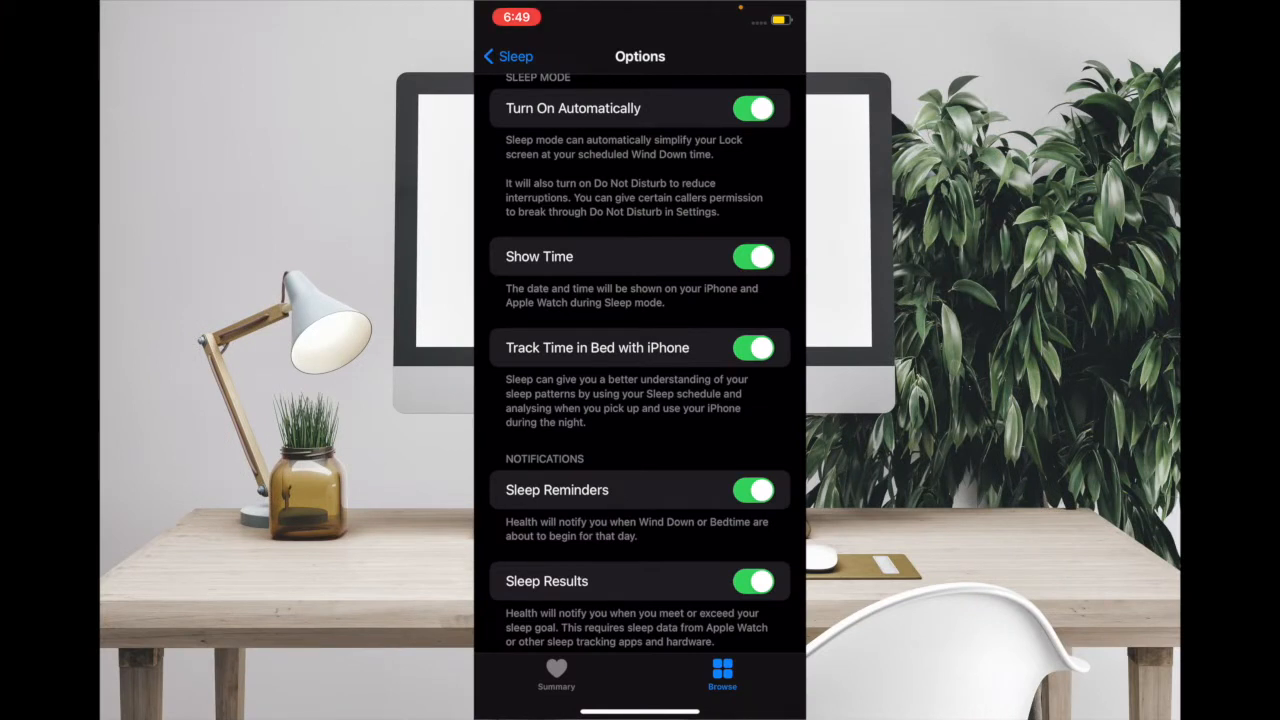
# Move from the Summary overview to the Browse list of health categories.
pyautogui.scroll(-3)
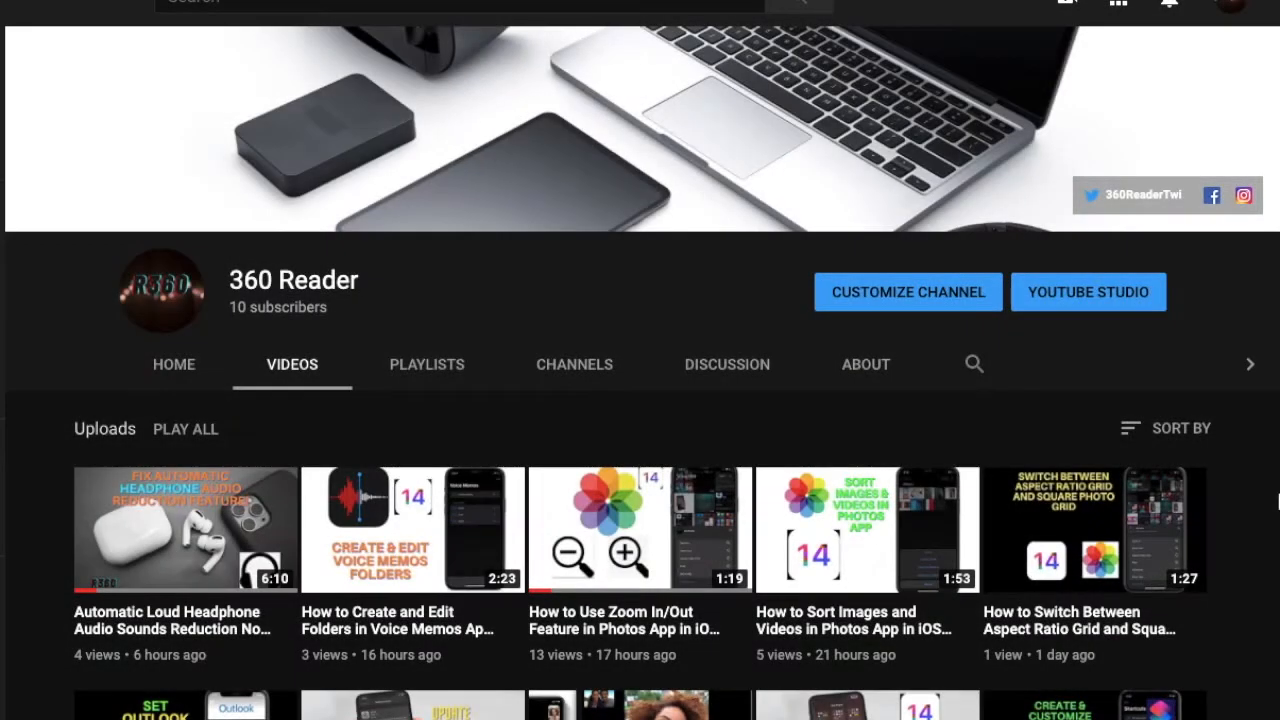
pyautogui.scroll(-3)
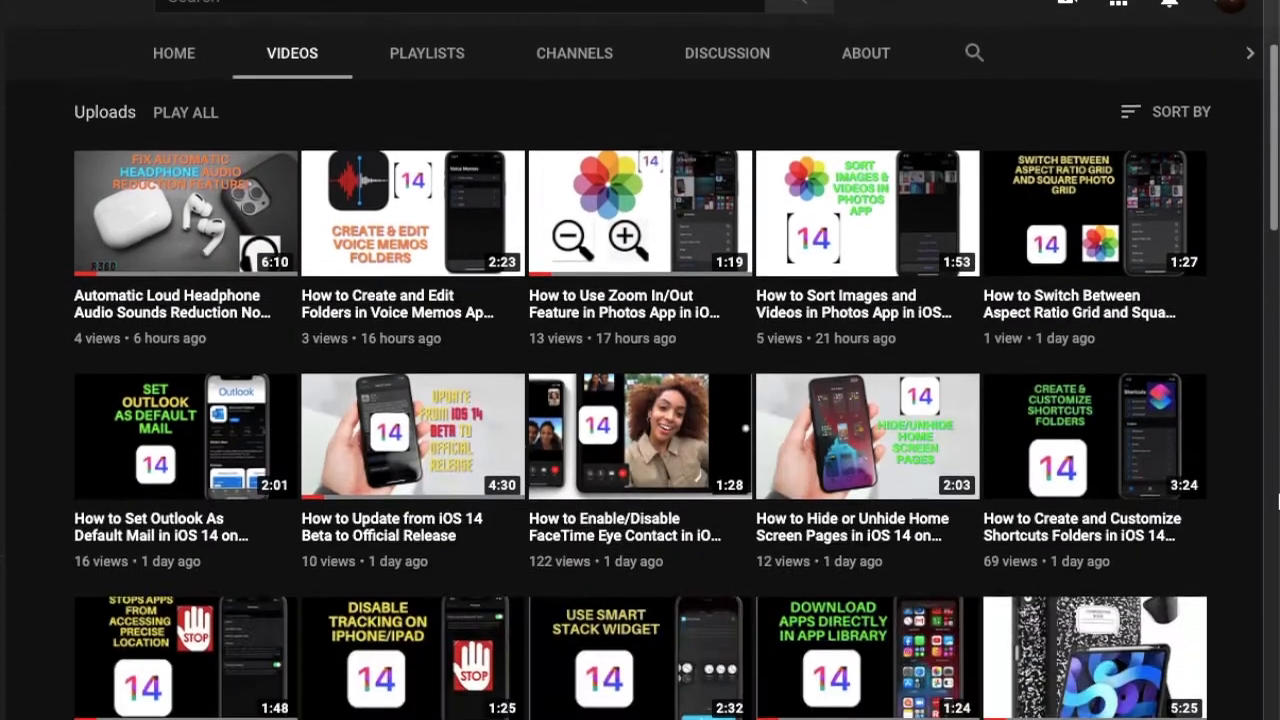
pyautogui.scroll(-3)
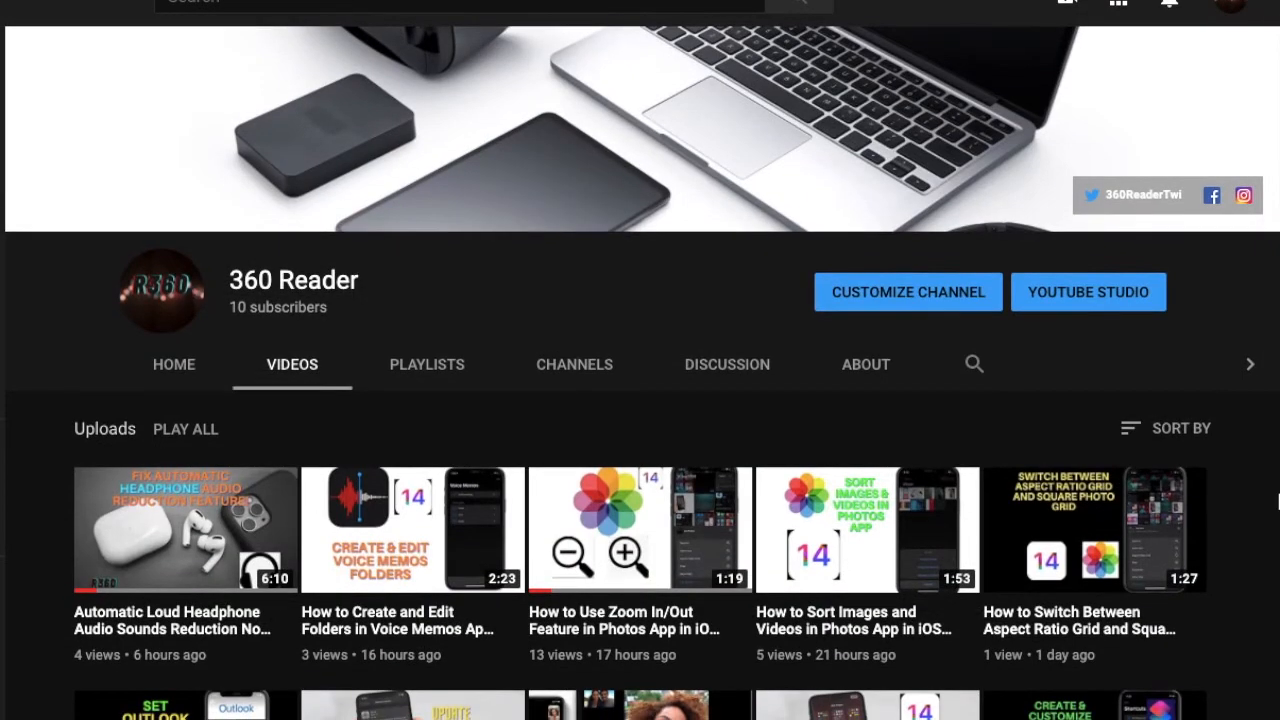
pyautogui.scroll(-3)
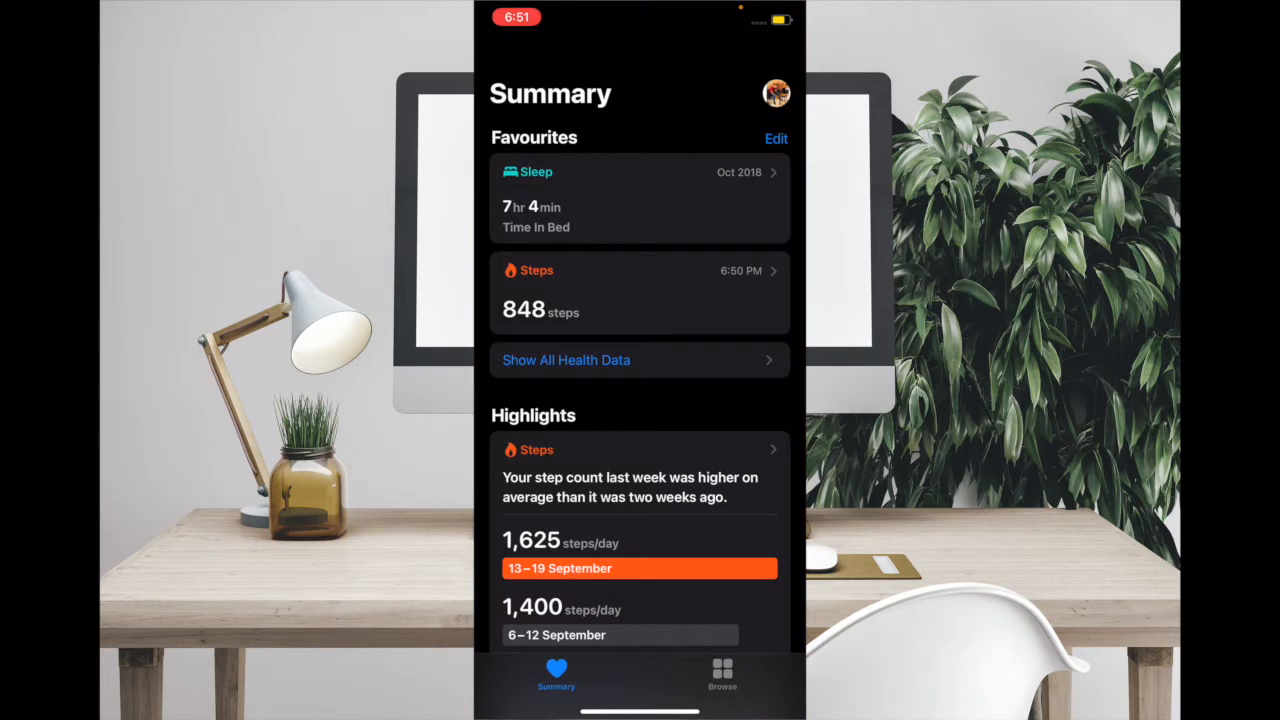
pyautogui.click(722, 676)
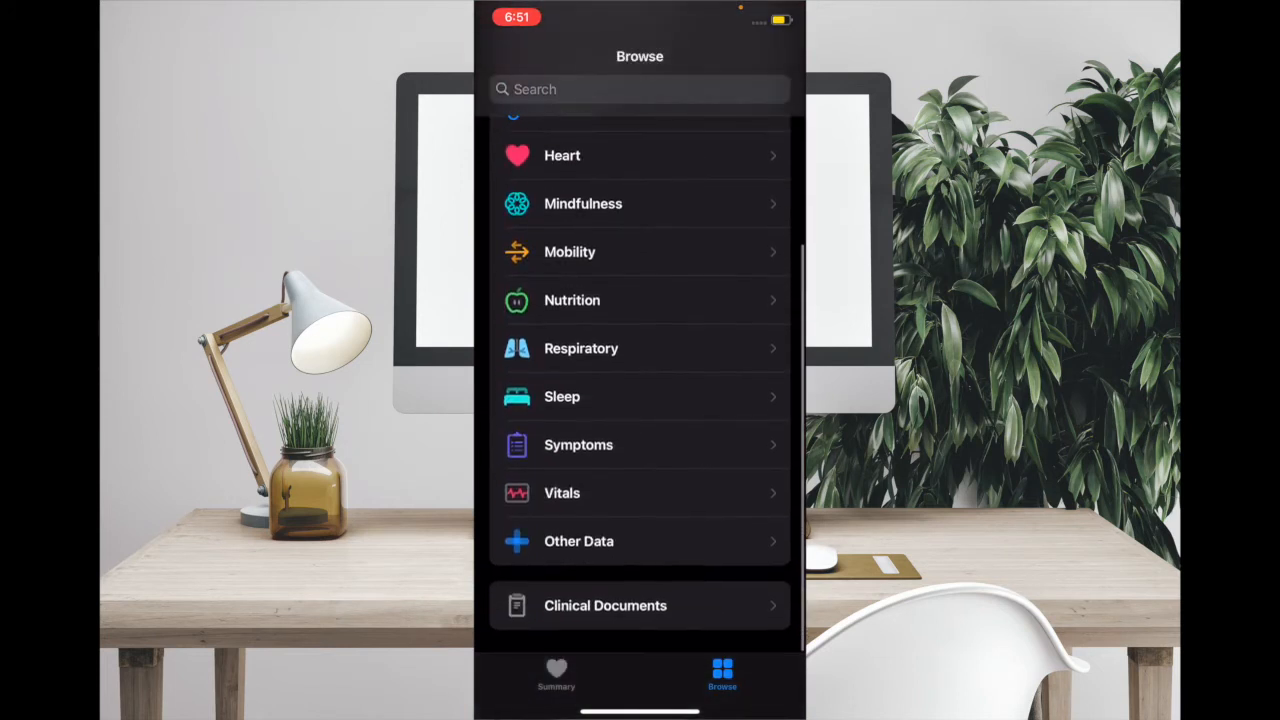
# Enter the Sleep category and scroll down toward its Options settings.
pyautogui.scroll(-3)
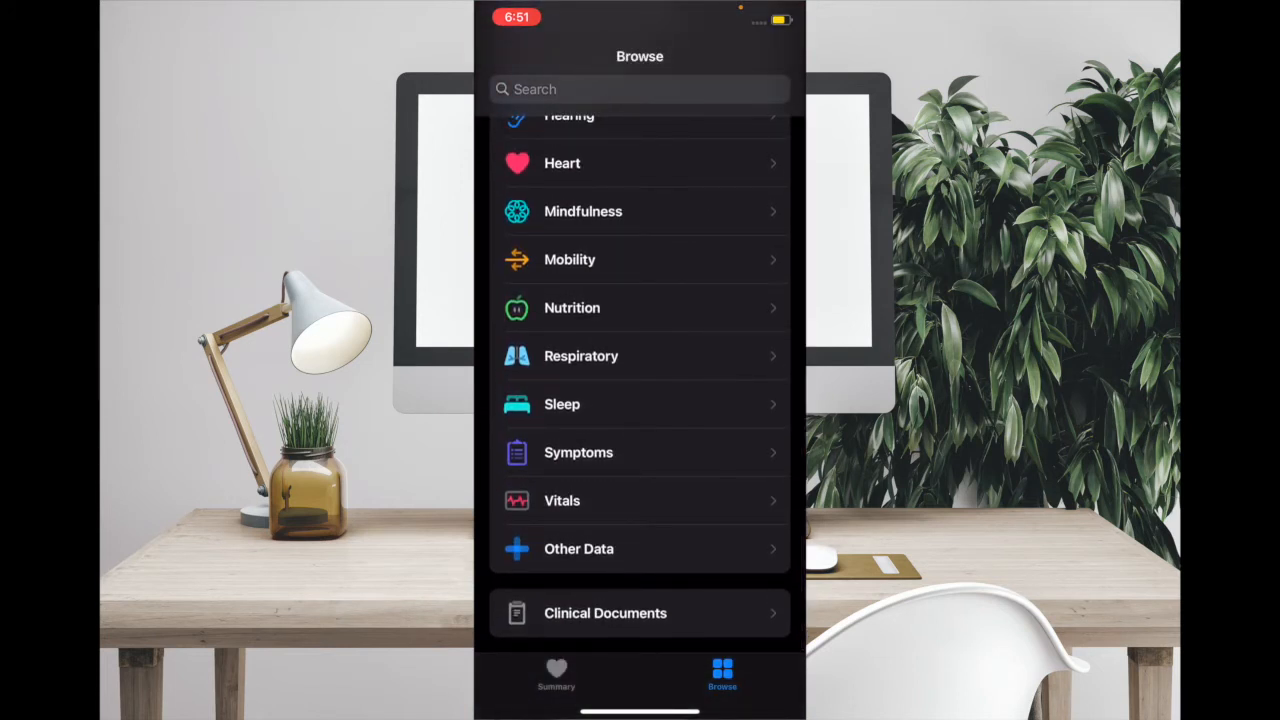
pyautogui.click(562, 404)
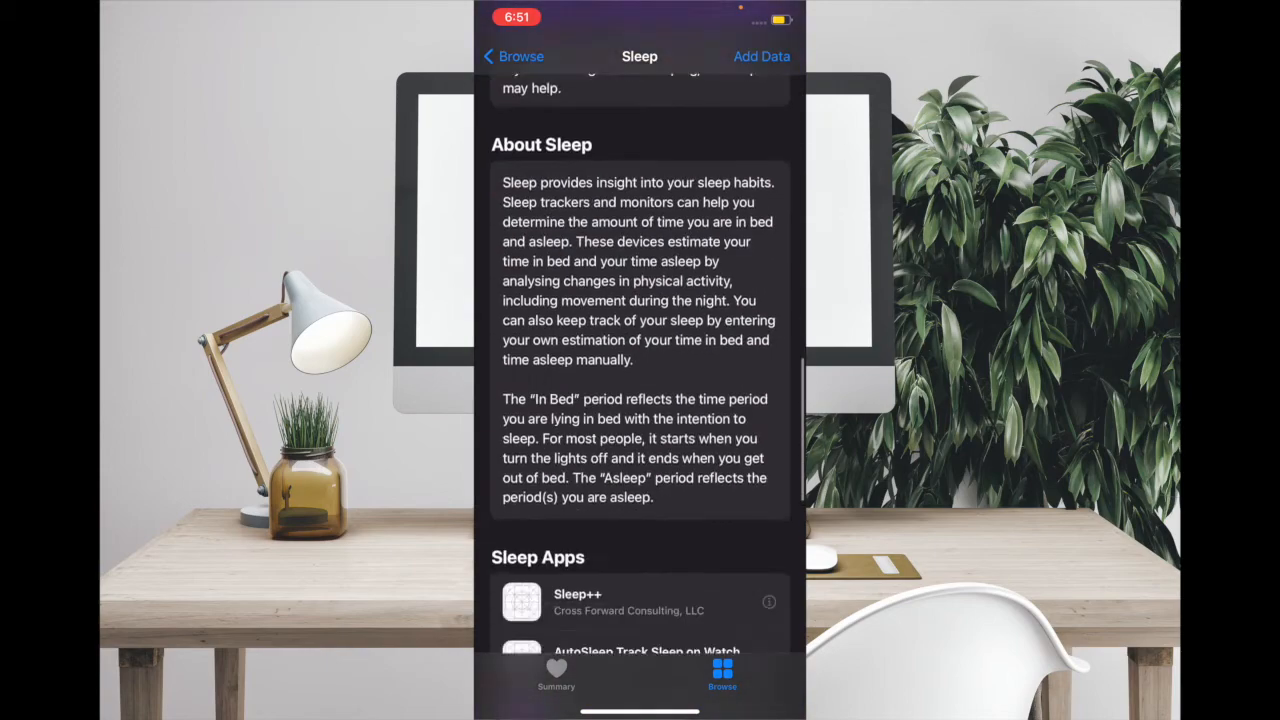
pyautogui.scroll(-3)
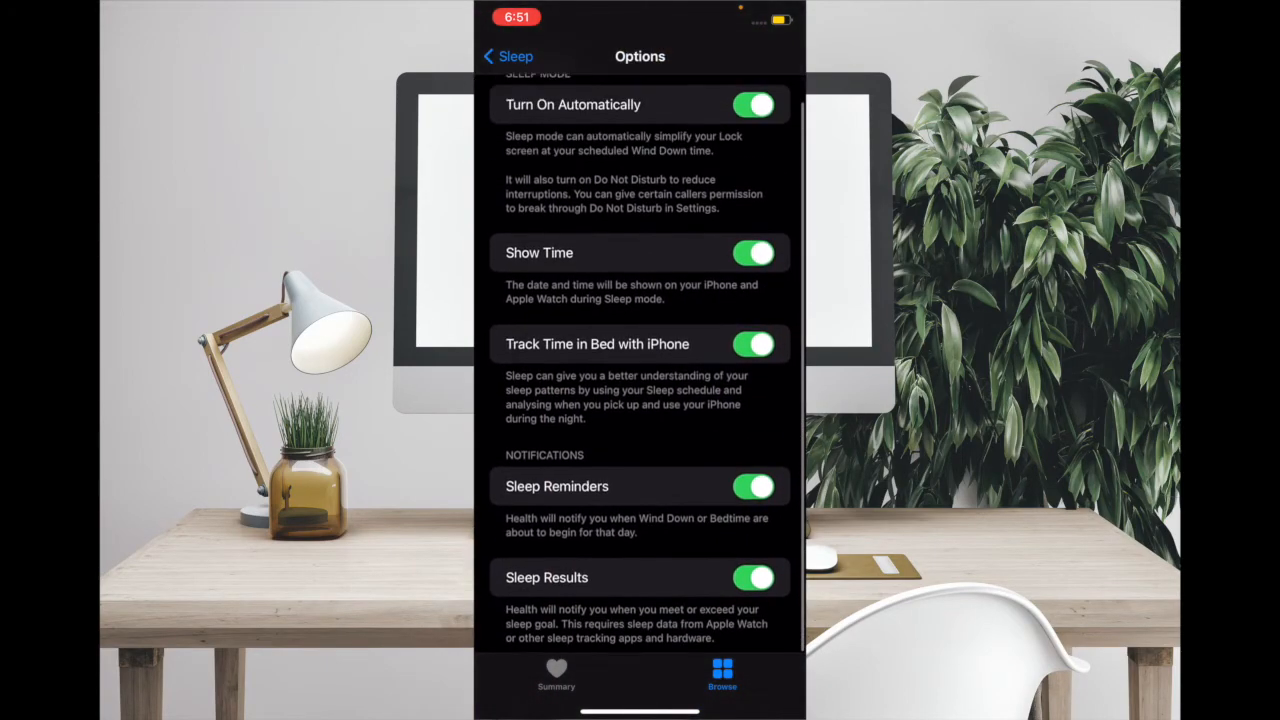
pyautogui.scroll(-3)
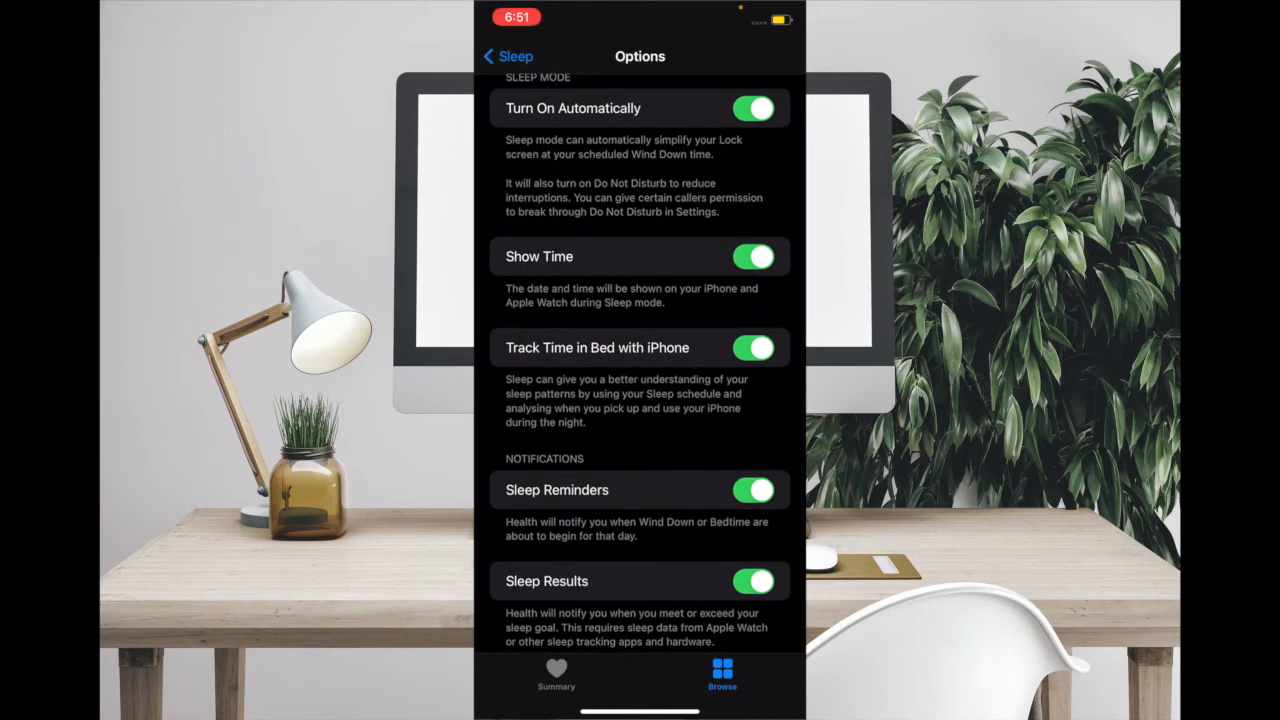
pyautogui.click(754, 490)
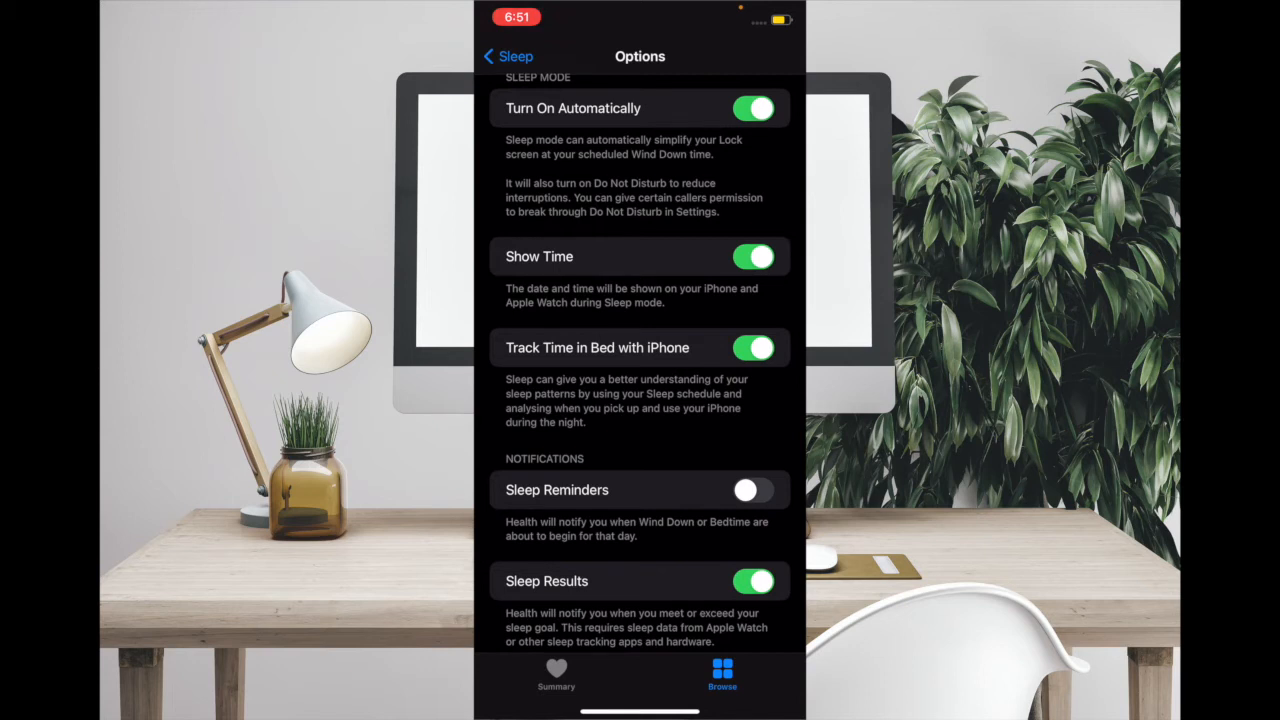
pyautogui.click(754, 490)
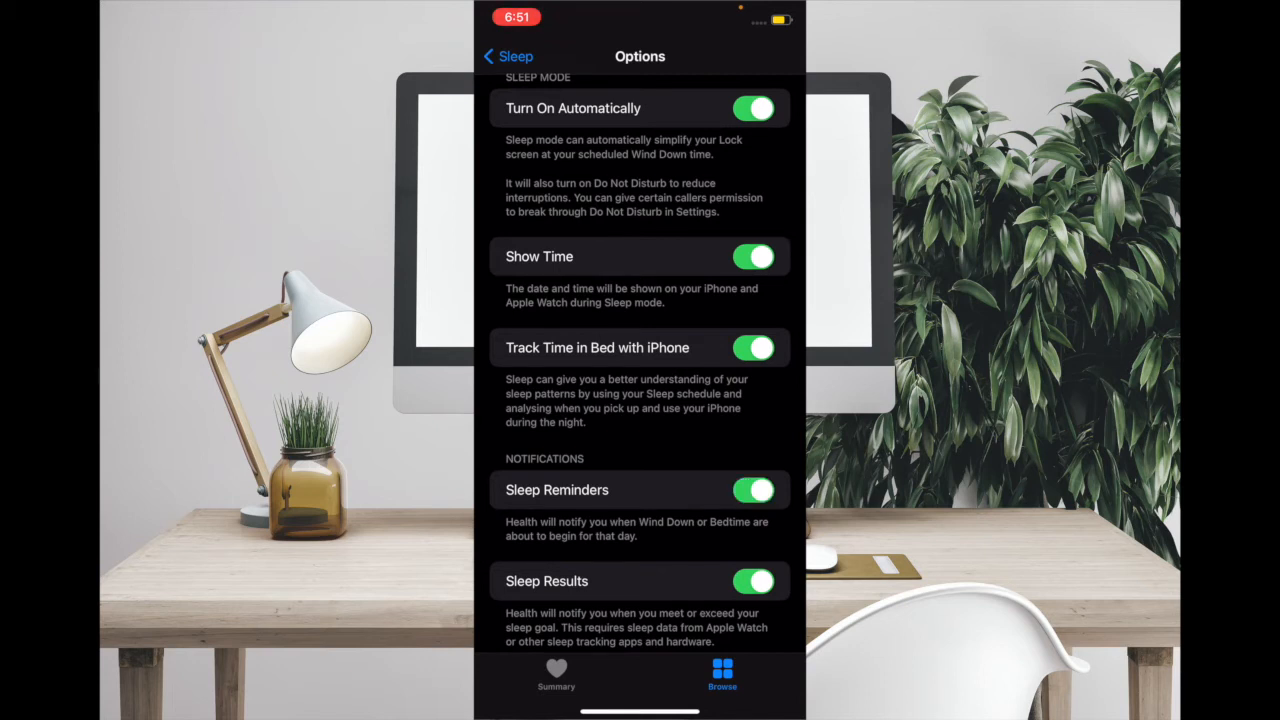